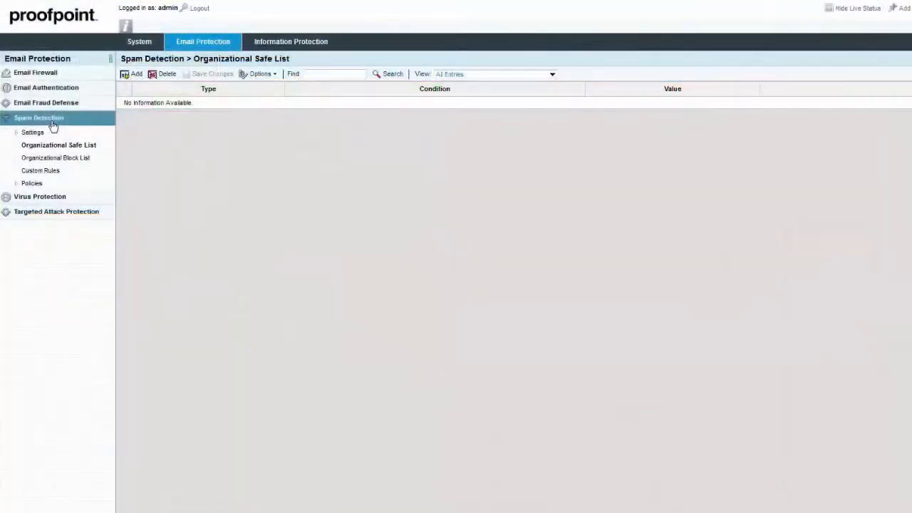
mouse_move(59, 131)
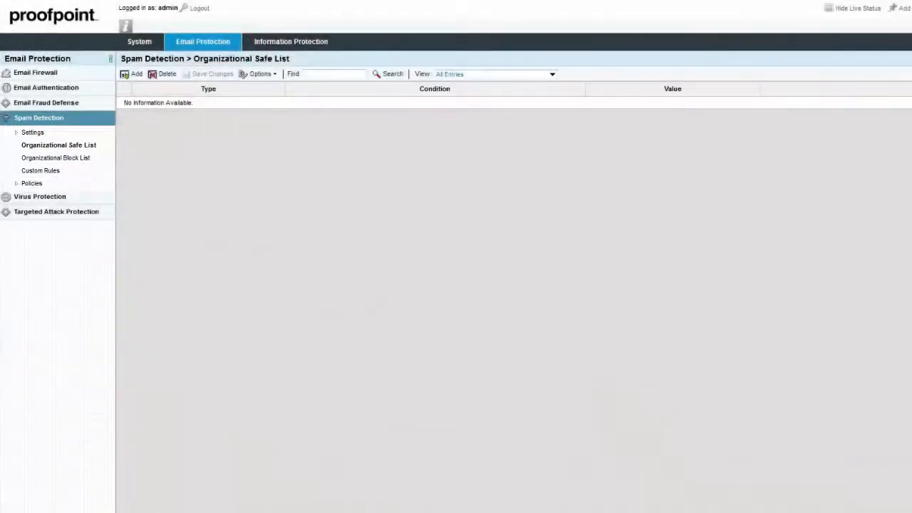
Start a new safe list entry with Filter Type set to Sender Email Address.
left_click(31, 182)
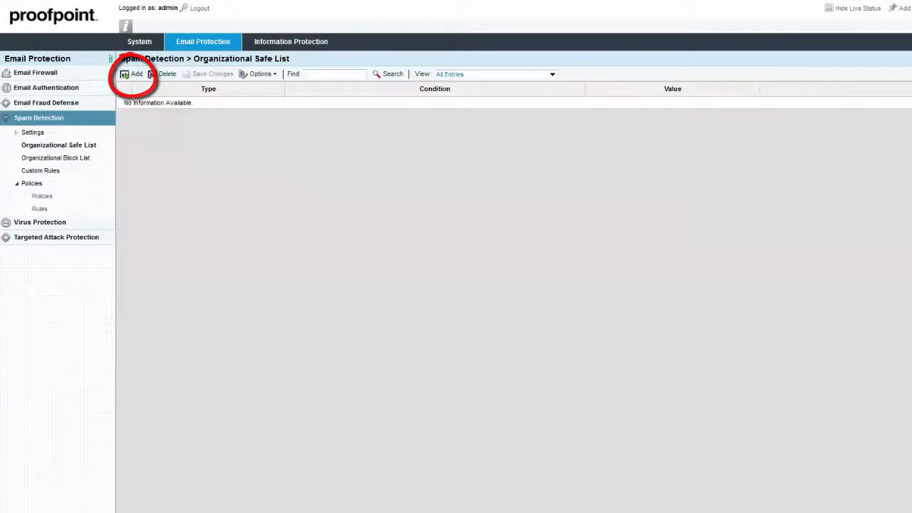
left_click(134, 74)
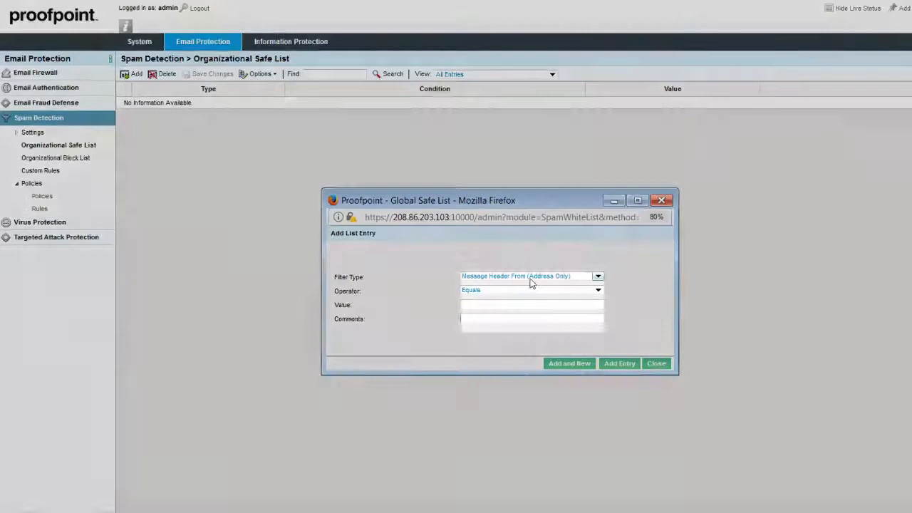
left_click(596, 276)
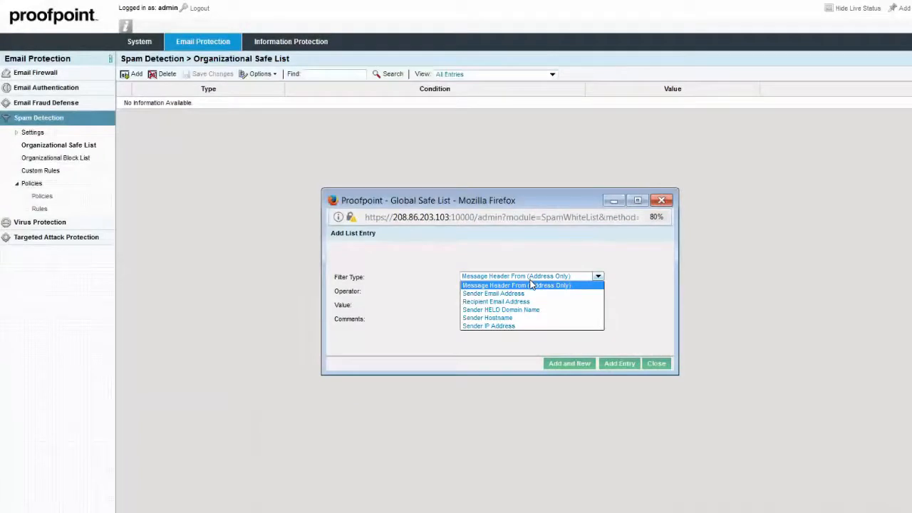
left_click(516, 285)
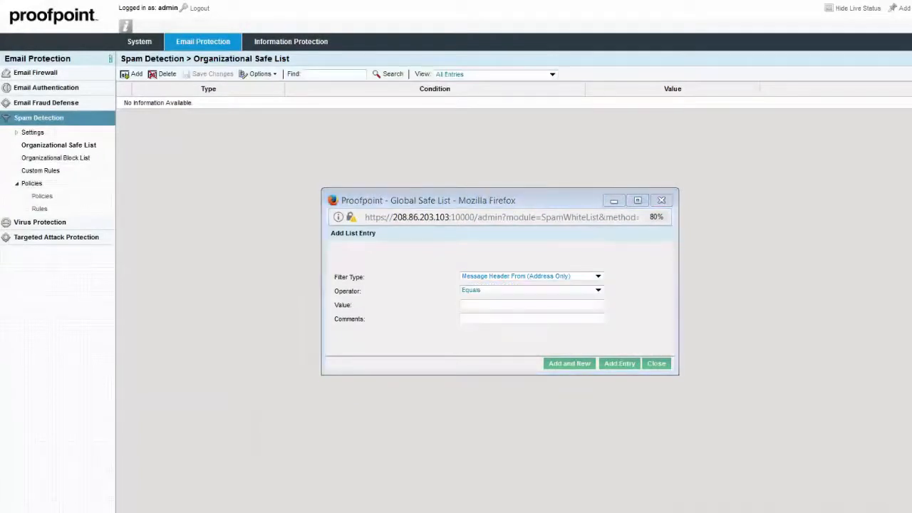
left_click(597, 276)
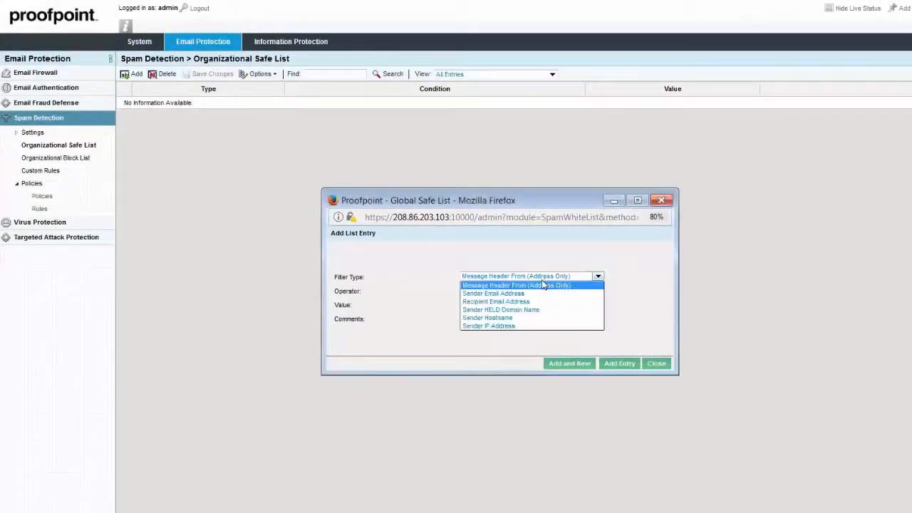
left_click(493, 293)
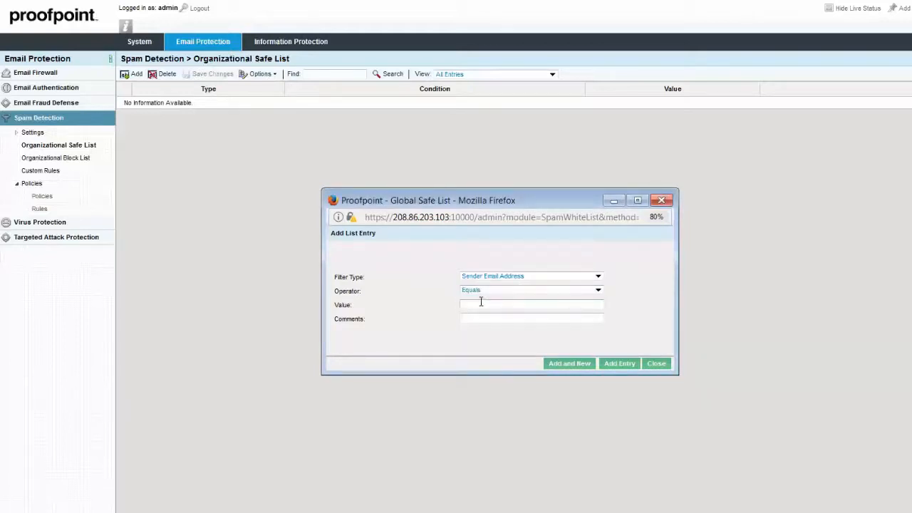
type("exampl")
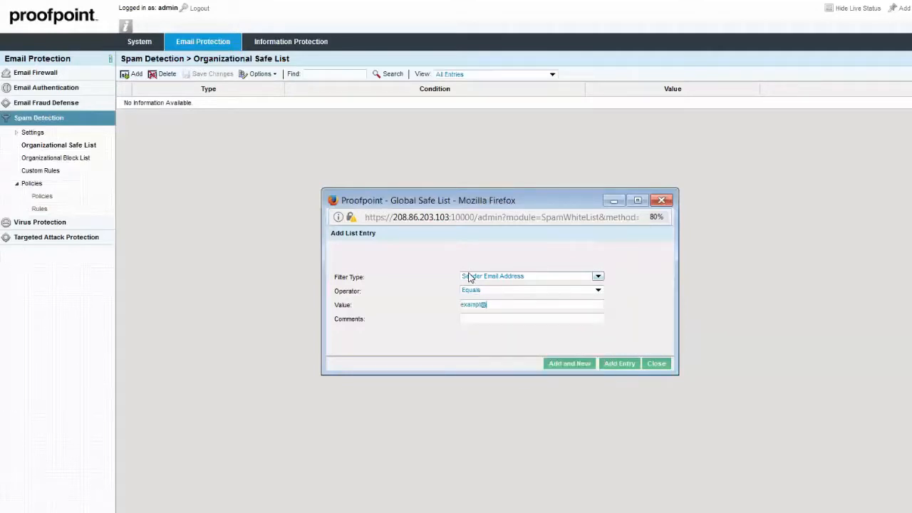
type("@exampl")
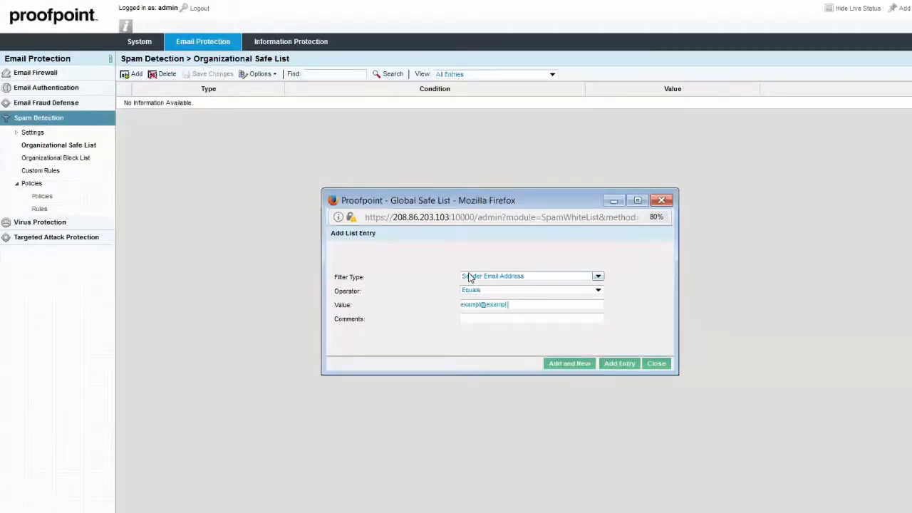
type(".com")
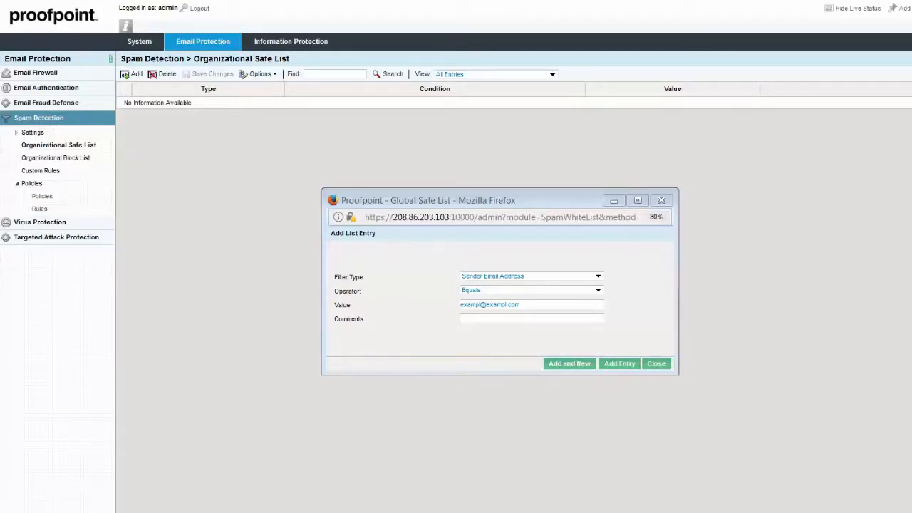
type("JH test")
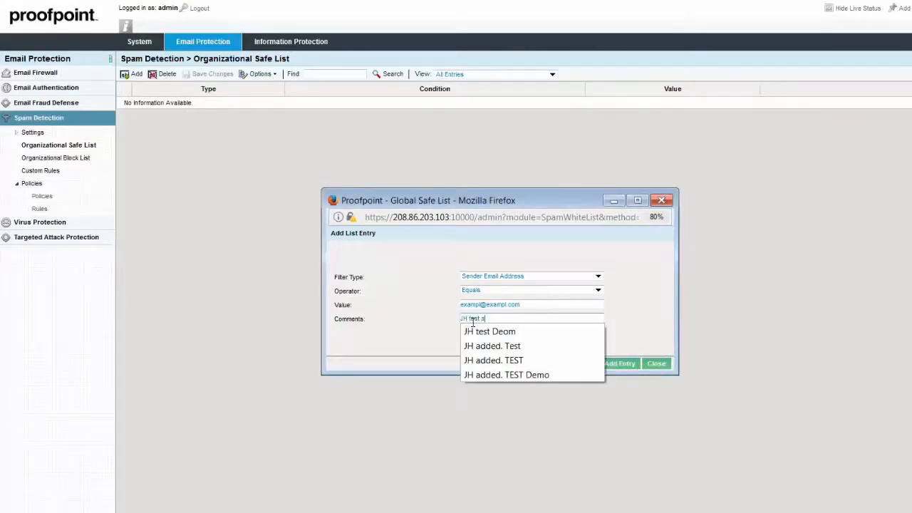
type("add safe")
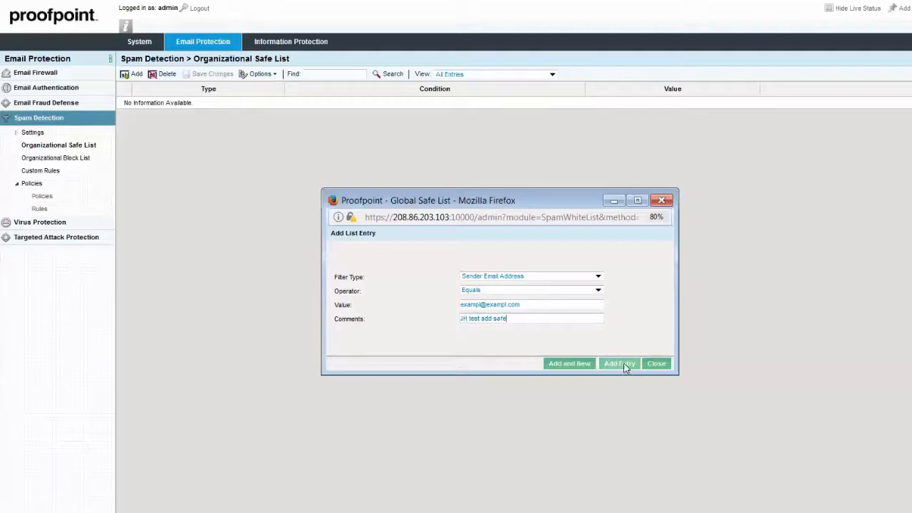
left_click(619, 363)
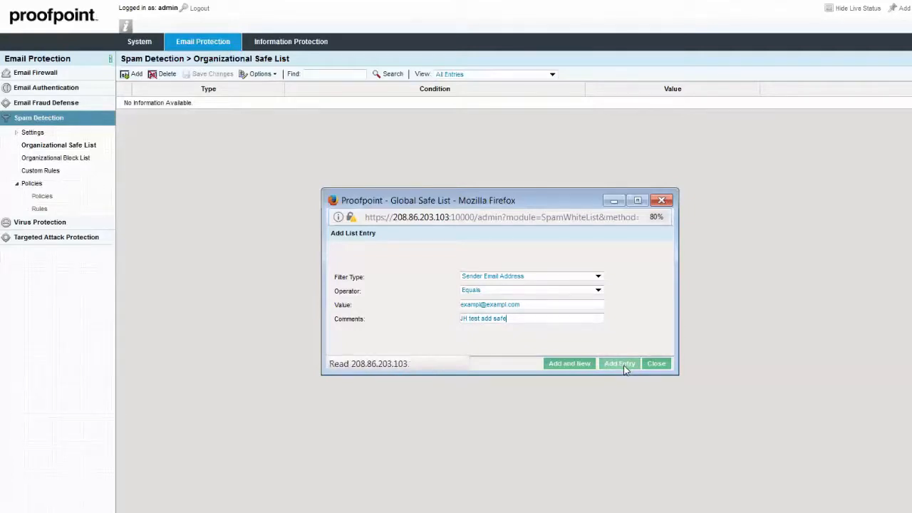
Close the entry form and save the changes to the Organizational Safe List.
left_click(619, 363)
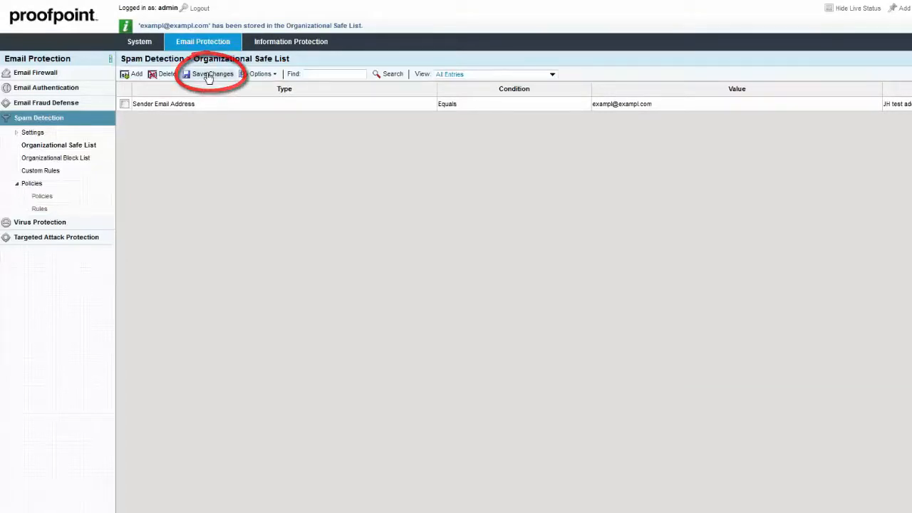
left_click(206, 74)
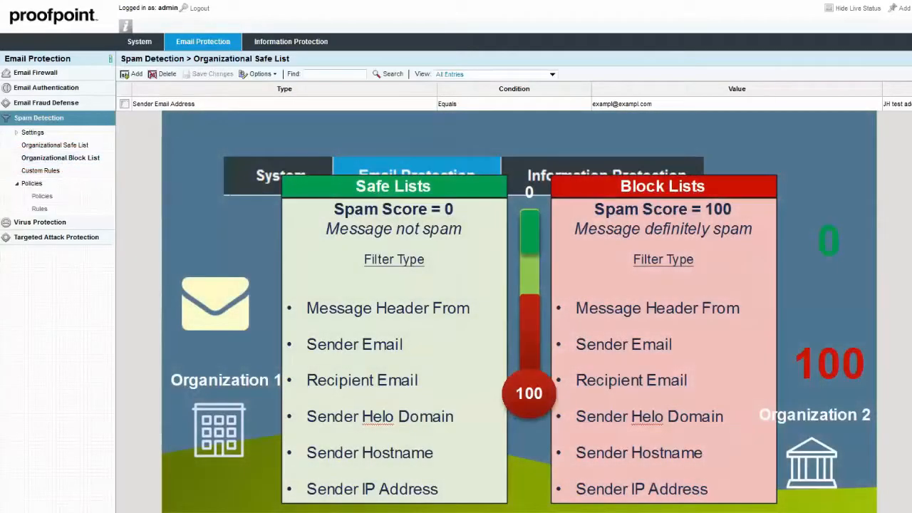
Show the Organizational Block List under Spam Detection.
left_click(60, 157)
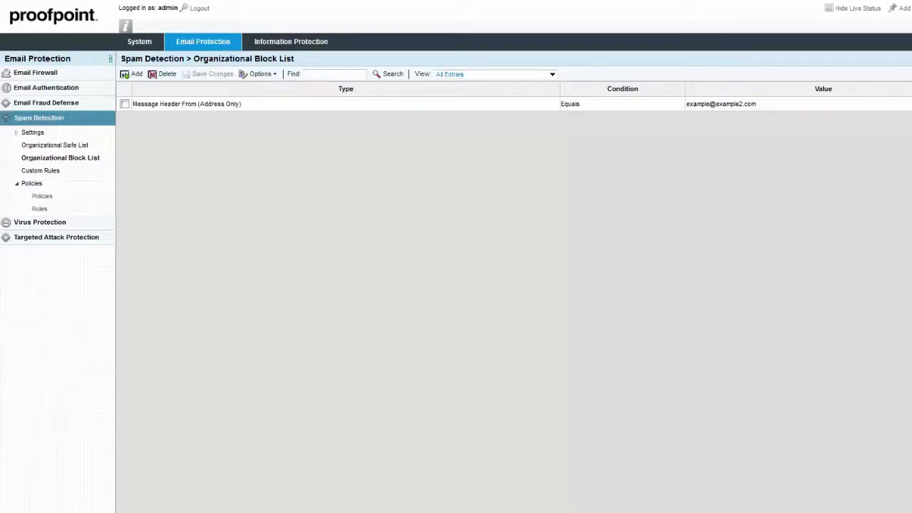
View the Quarantine Folders list on the System tab, then return to Email Protection.
left_click(140, 41)
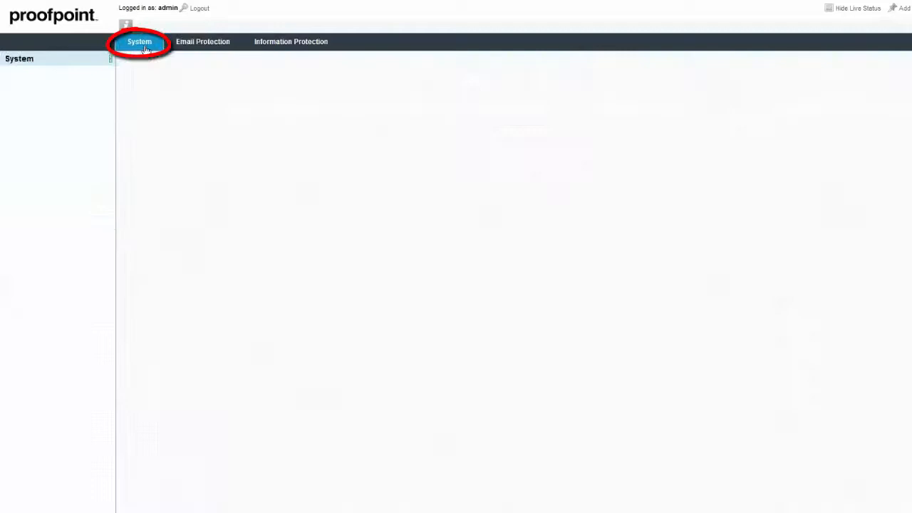
left_click(139, 42)
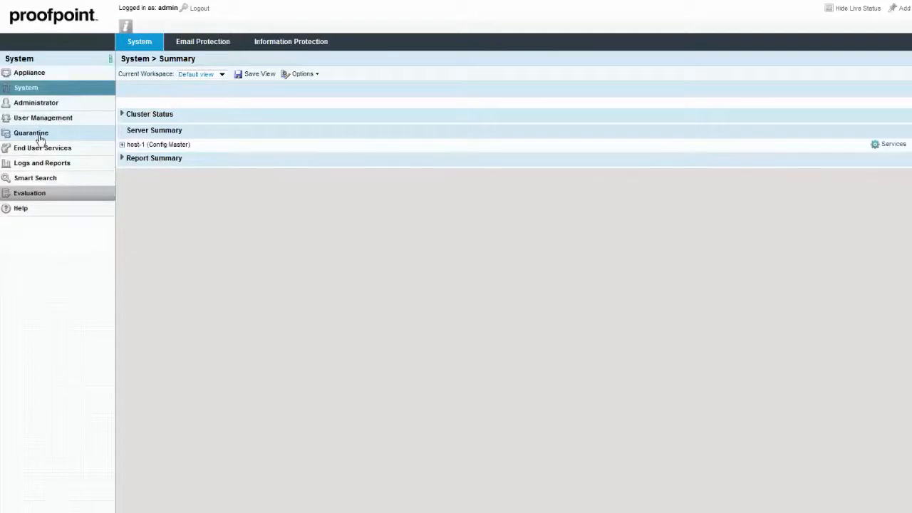
left_click(31, 133)
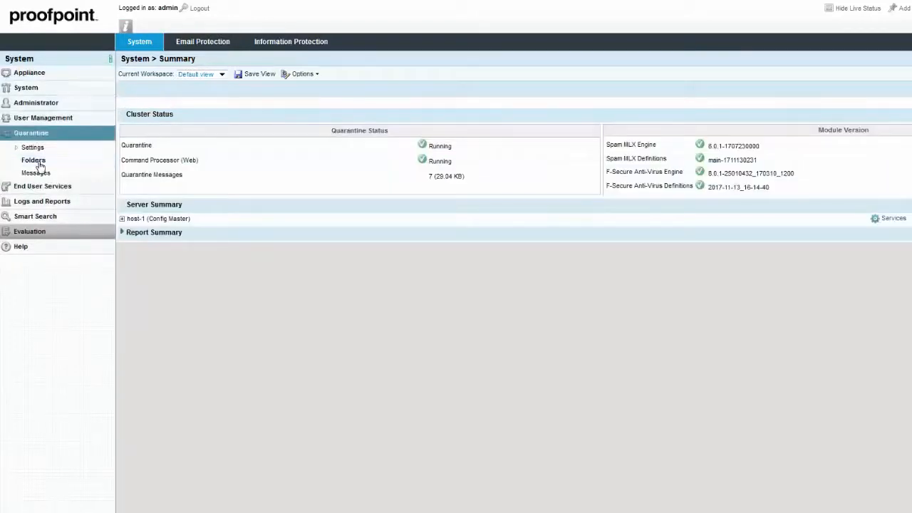
left_click(33, 159)
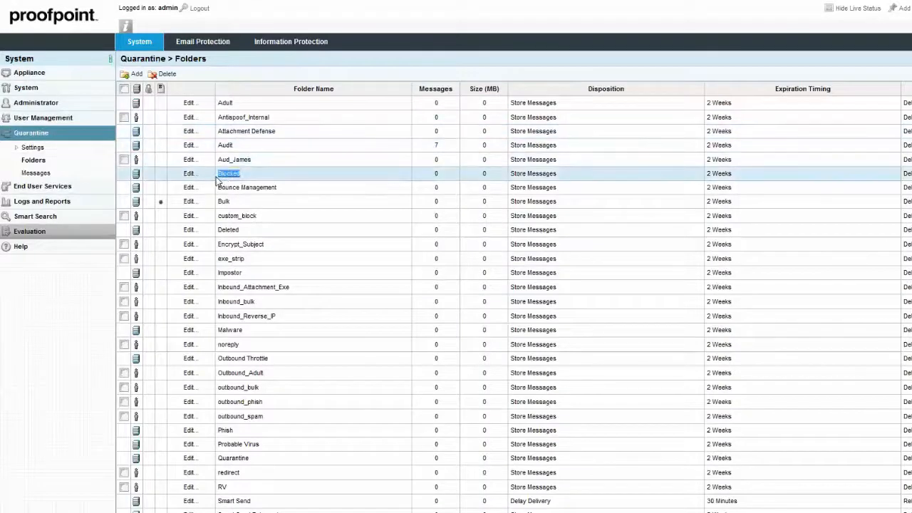
mouse_move(329, 172)
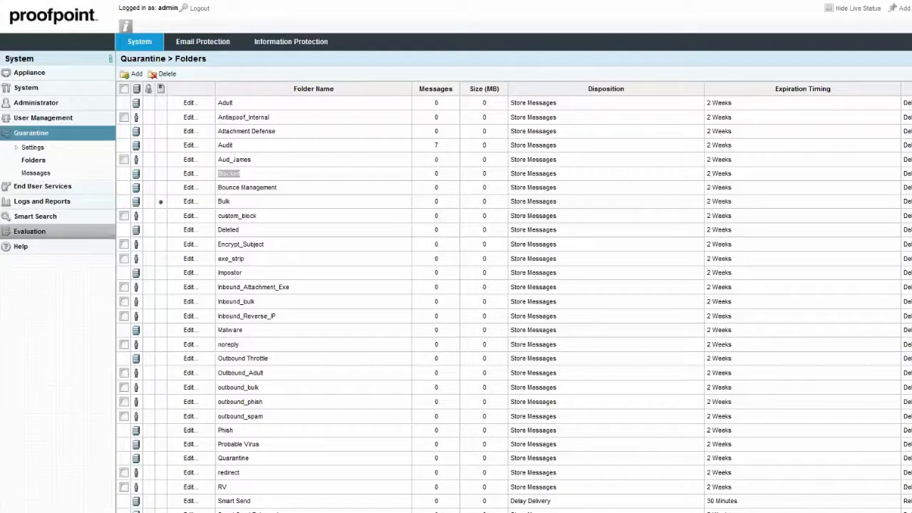
left_click(203, 42)
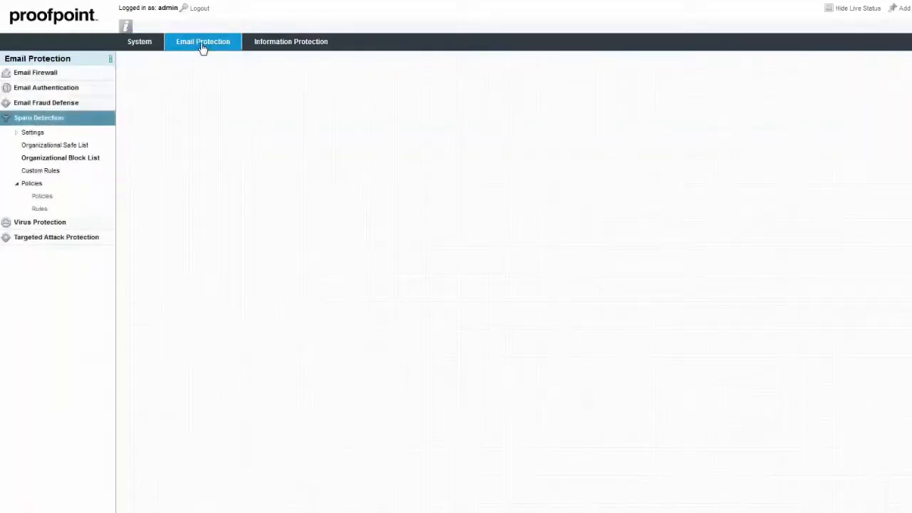
Return to the Organizational Block List and start a new entry.
left_click(59, 156)
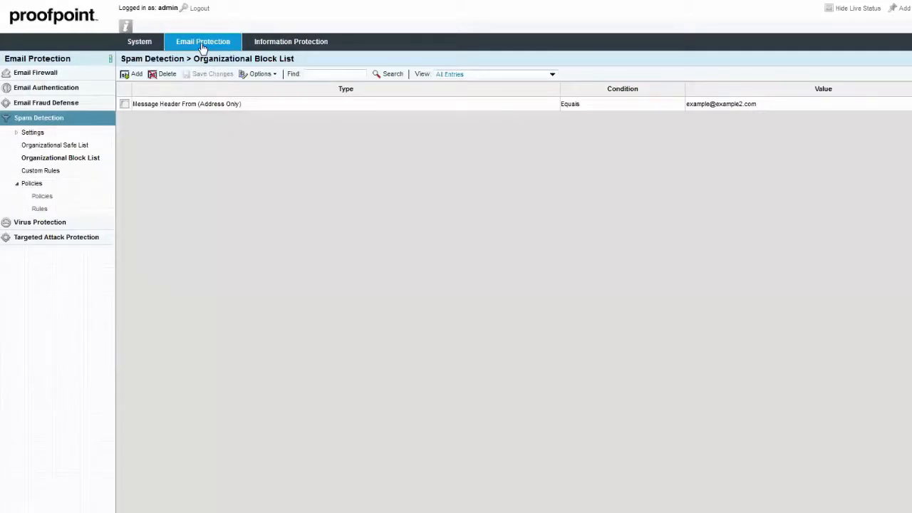
mouse_move(36, 116)
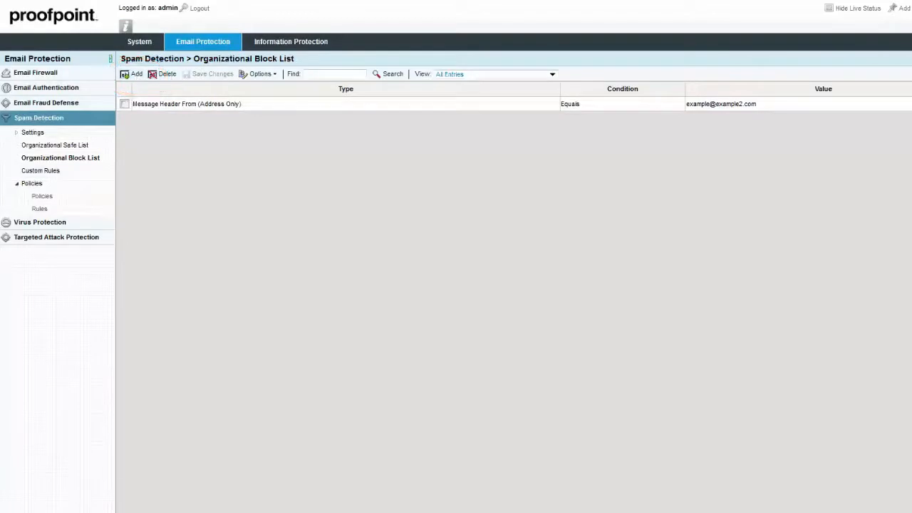
left_click(132, 74)
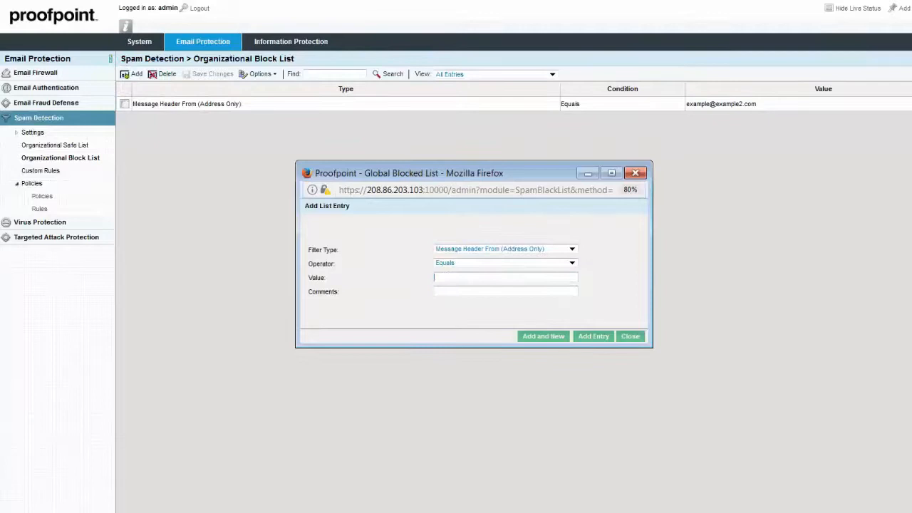
type("example2@example2.com")
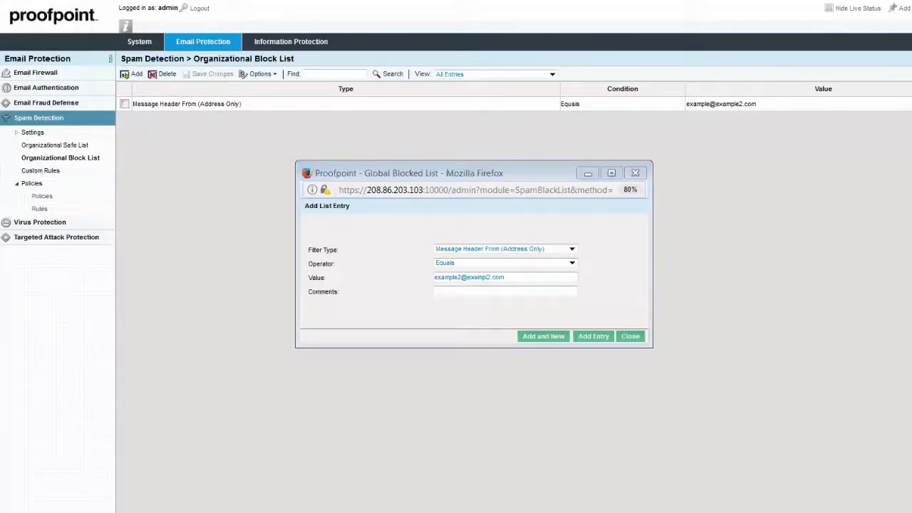
mouse_move(749, 246)
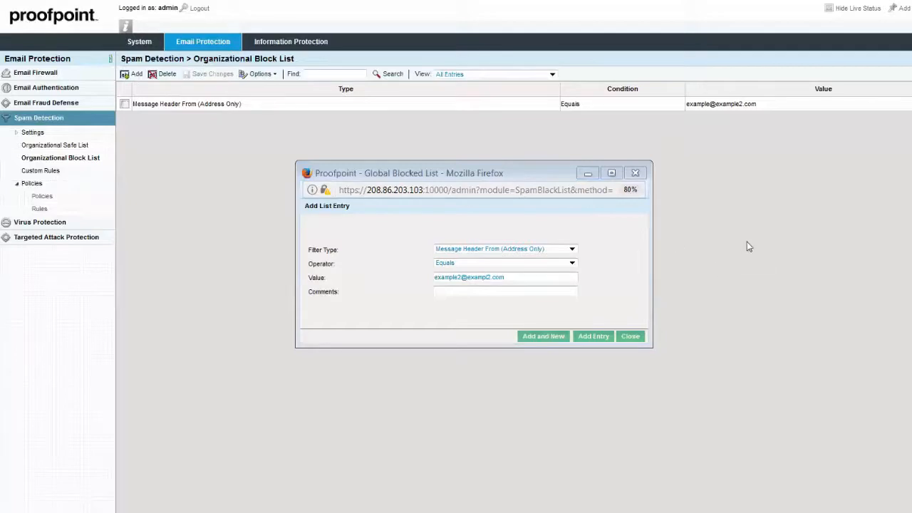
mouse_move(740, 249)
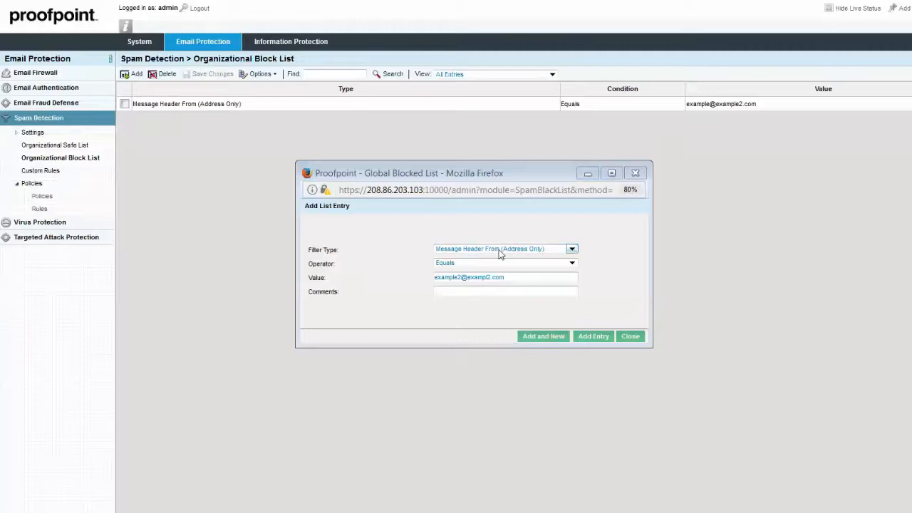
left_click(573, 248)
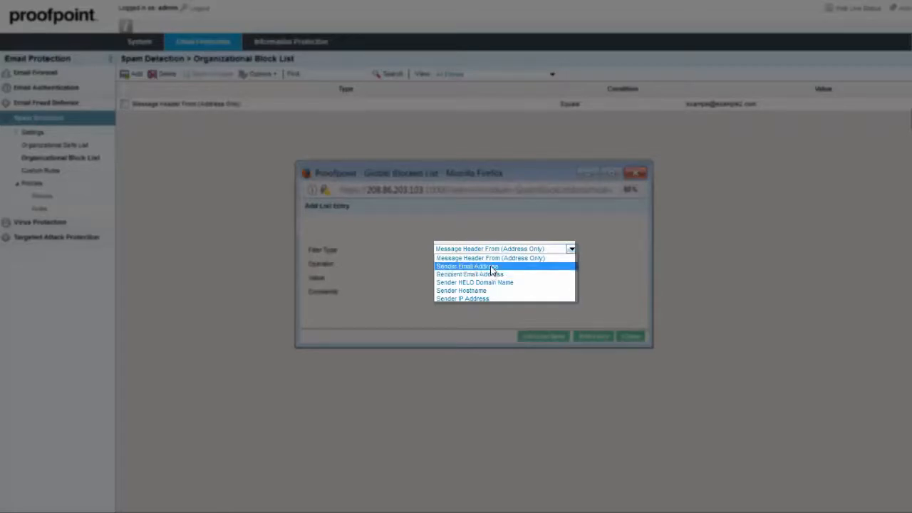
left_click(467, 267)
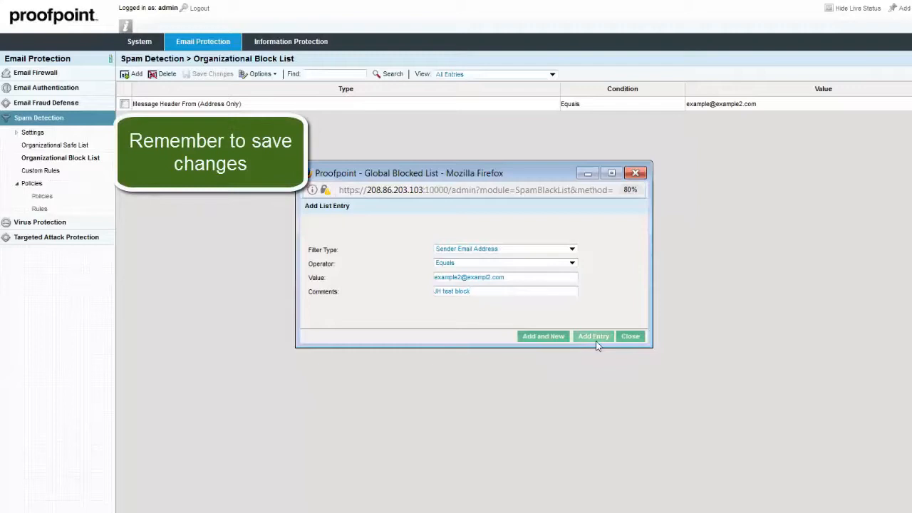
left_click(593, 337)
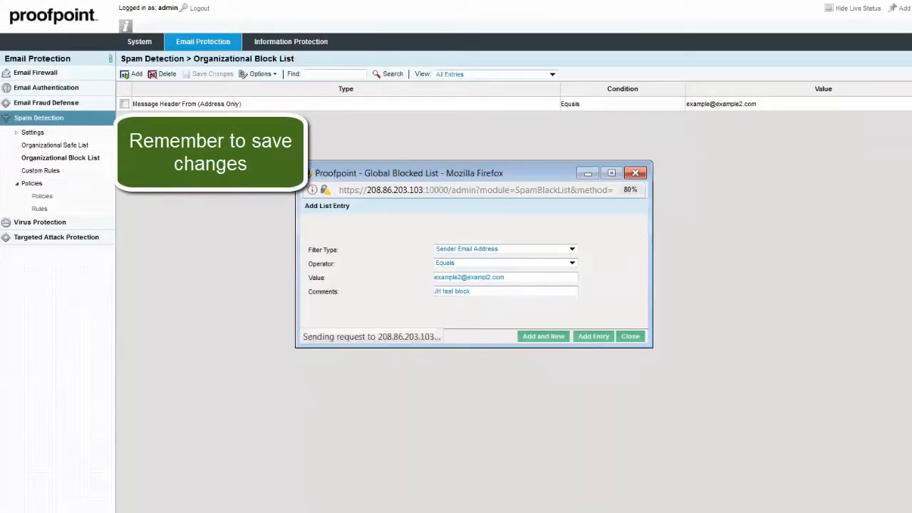
left_click(593, 336)
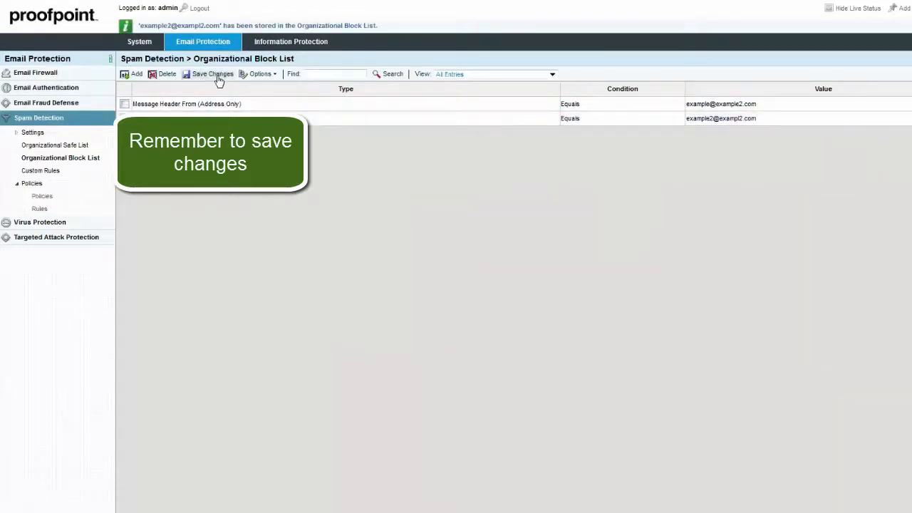
Save the block list, go to the Organizational Safe List and show its Options menu.
left_click(212, 74)
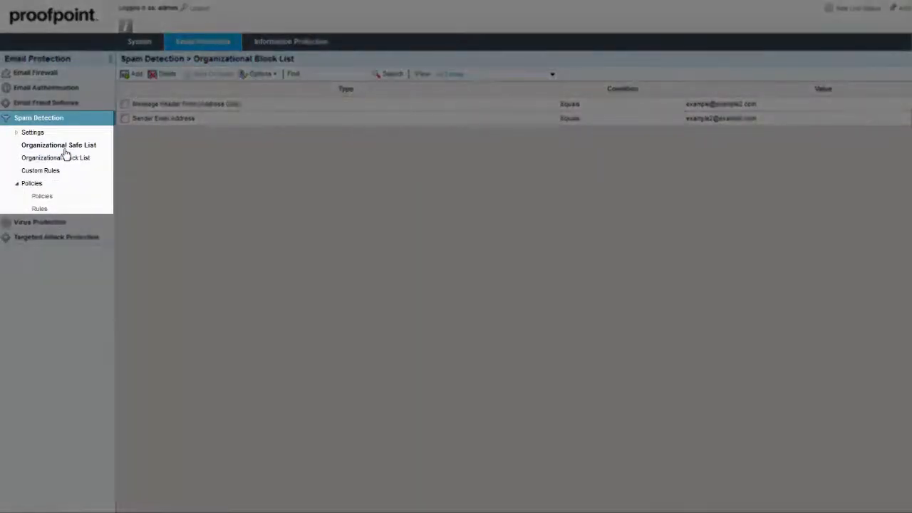
left_click(56, 156)
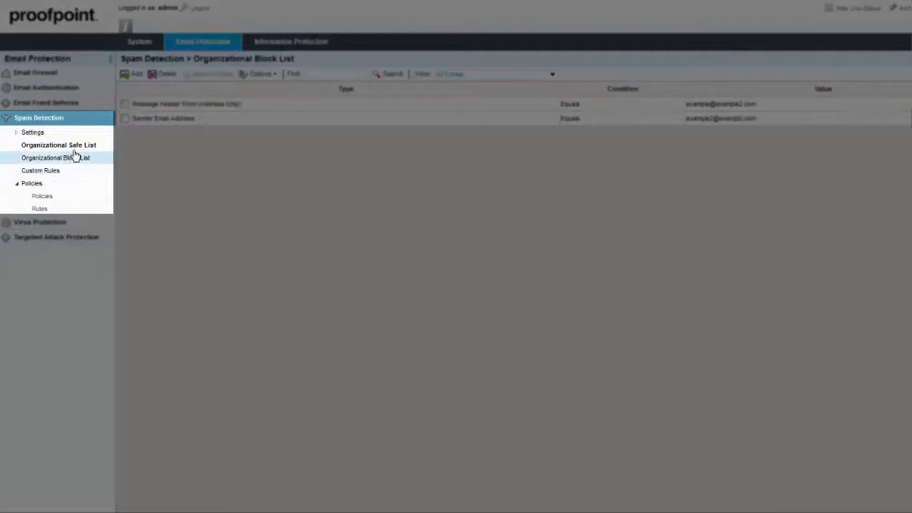
left_click(60, 145)
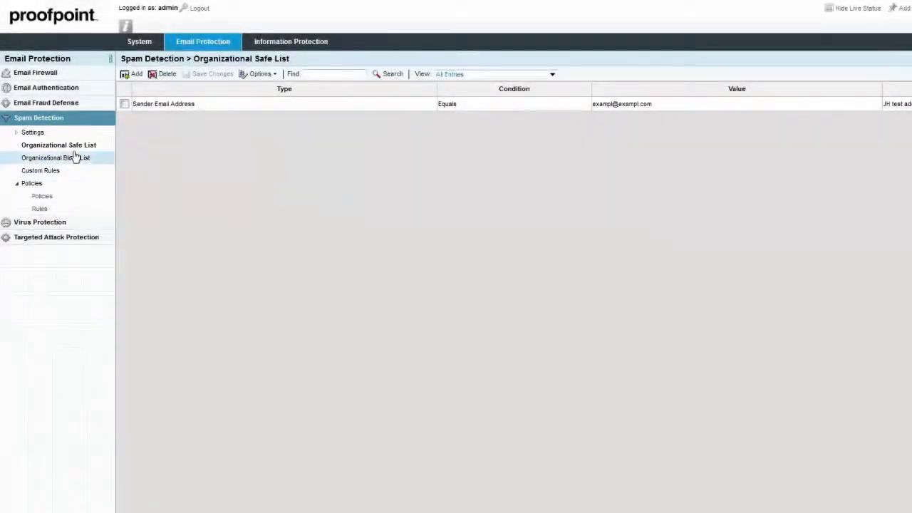
left_click(261, 74)
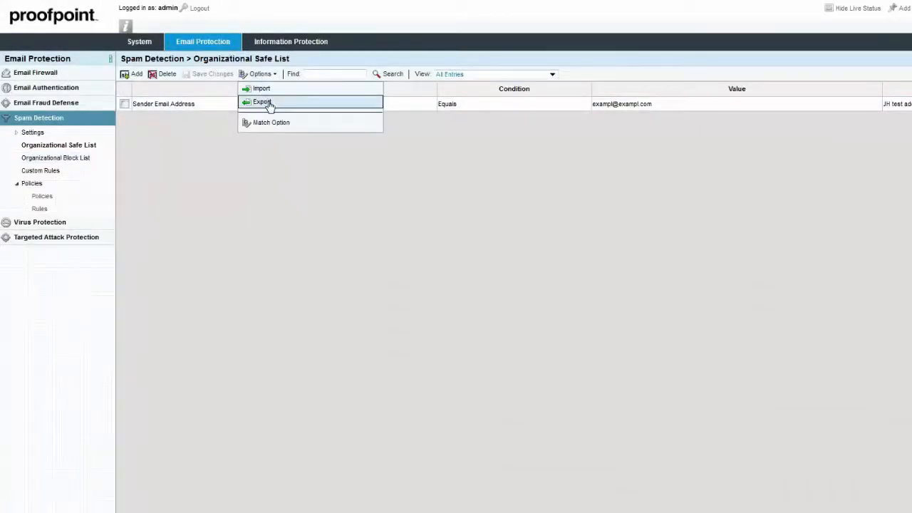
Export the safe list and save the download as safelist.csv.
left_click(263, 101)
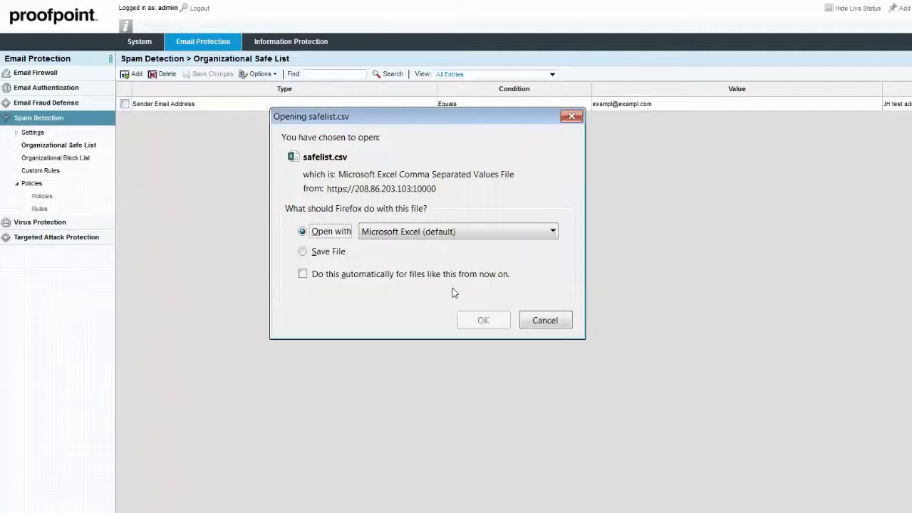
left_click(302, 251)
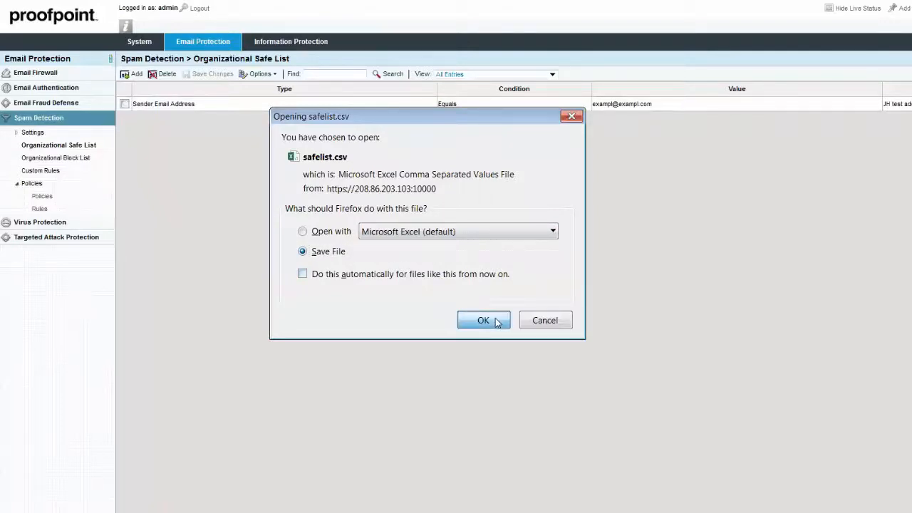
left_click(483, 319)
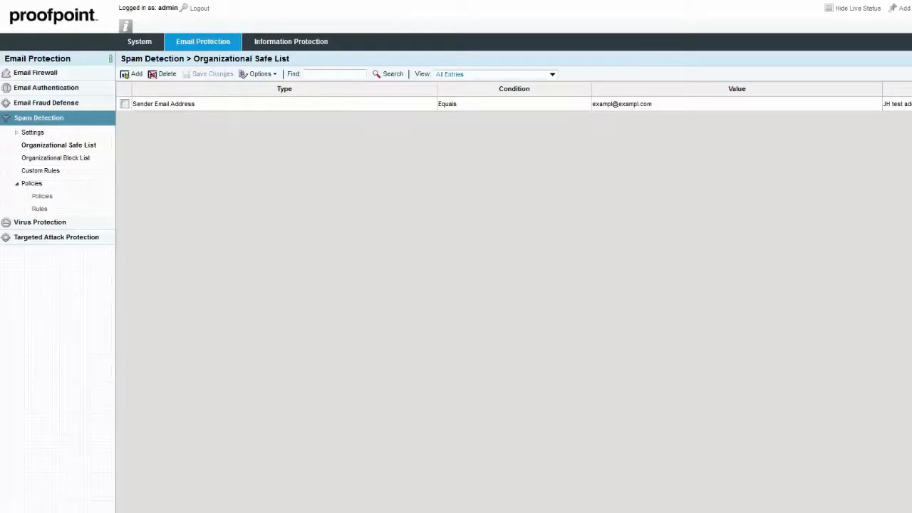
mouse_move(297, 305)
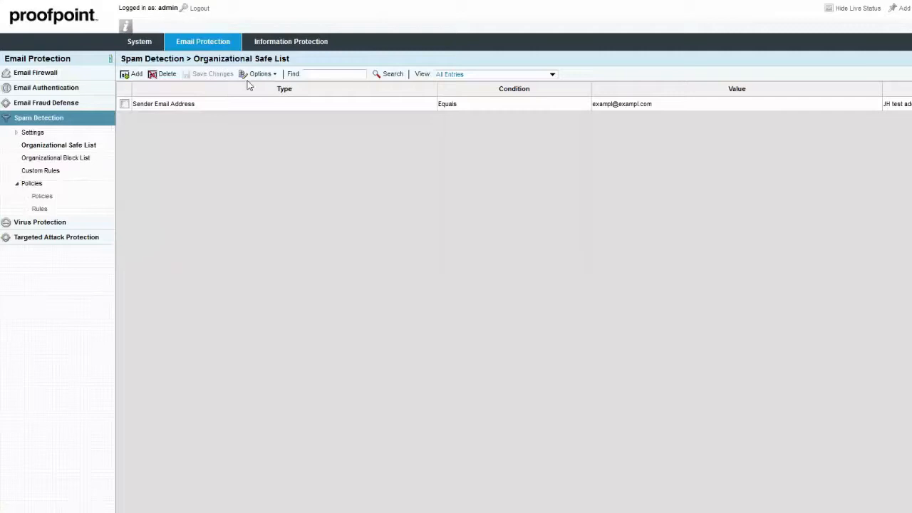
Import safelist.csv into the Organizational Safe List via Options > Import.
left_click(261, 74)
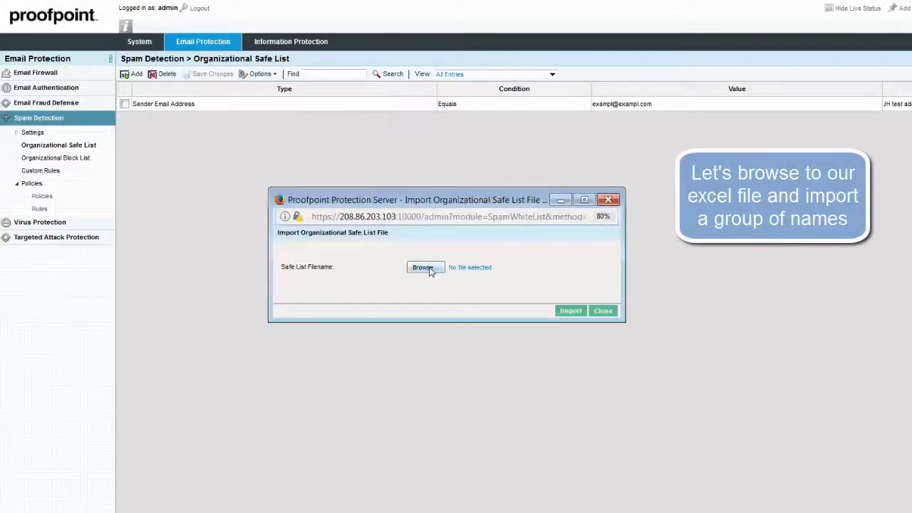
left_click(421, 267)
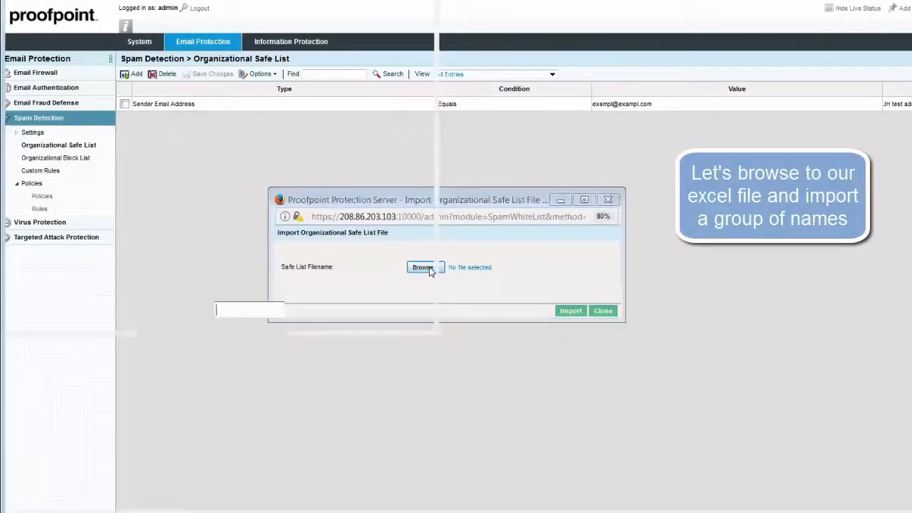
left_click(422, 267)
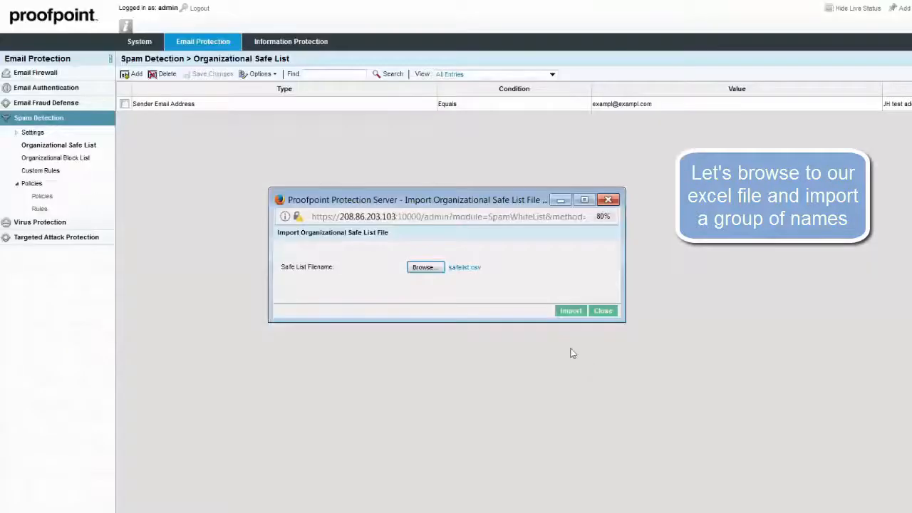
left_click(570, 311)
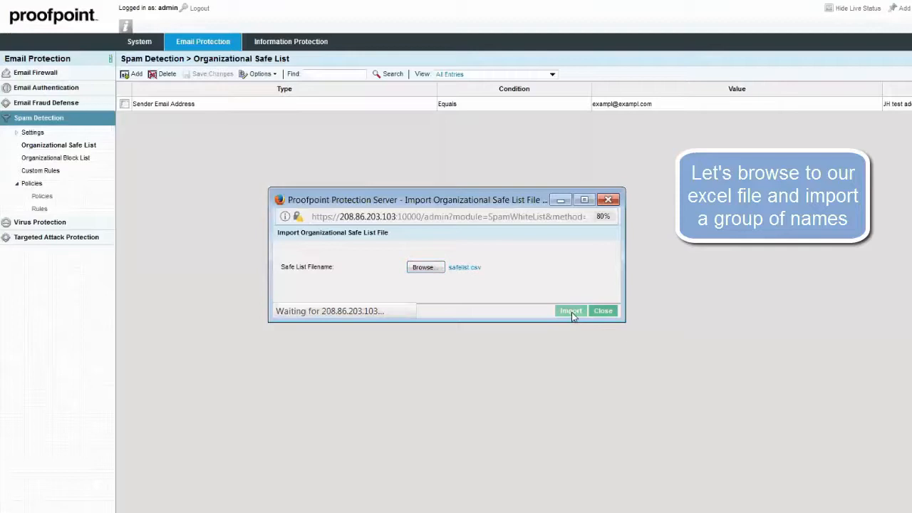